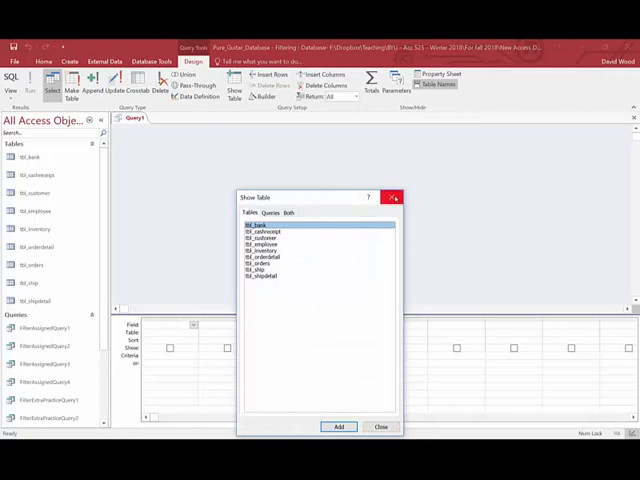
Start a query from tbl_cashreceipt and add custno, realcdate and amount to the grid
{"action": "left_click", "coordinate": [380, 427]}
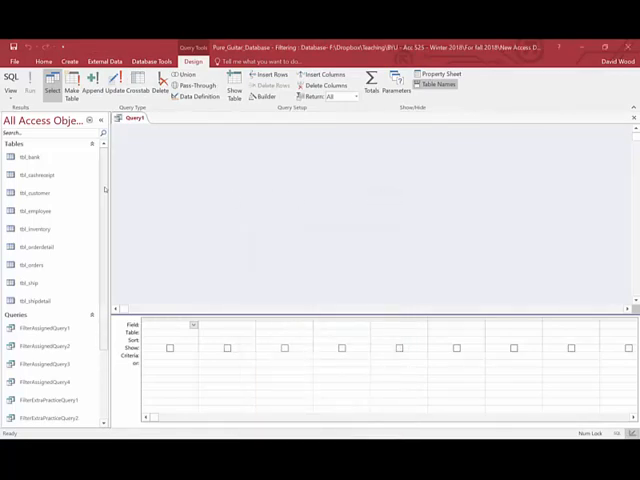
{"action": "left_click", "coordinate": [35, 175]}
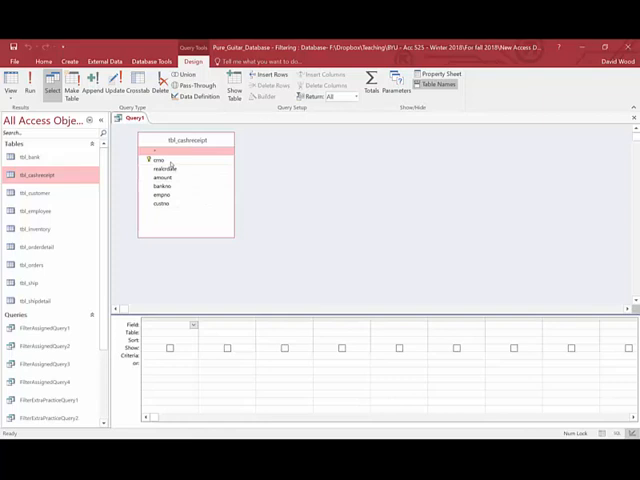
{"action": "double_click", "coordinate": [162, 204]}
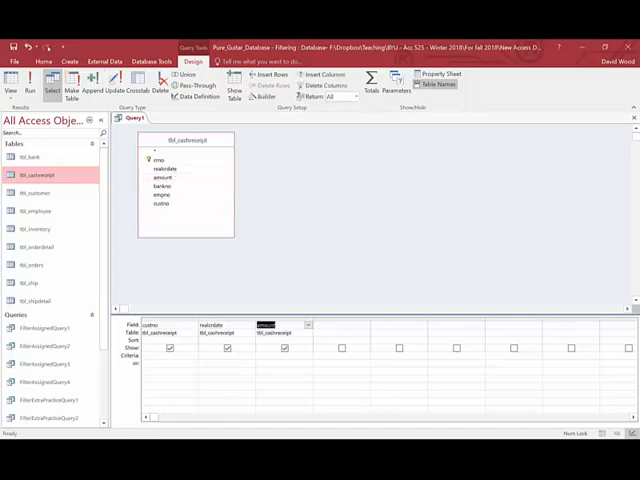
Enter 3 in the custno Criteria cell
{"action": "left_click", "coordinate": [29, 82]}
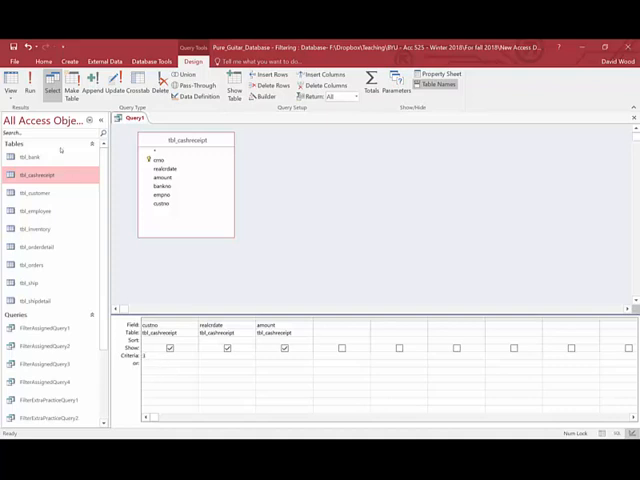
{"action": "left_click", "coordinate": [29, 82]}
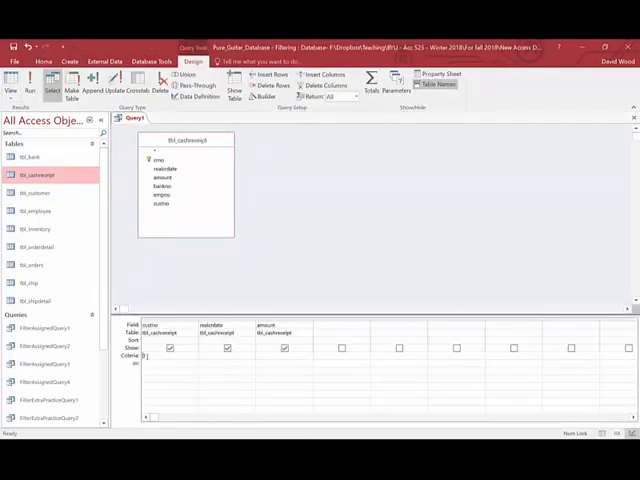
{"action": "type", "text": "3"}
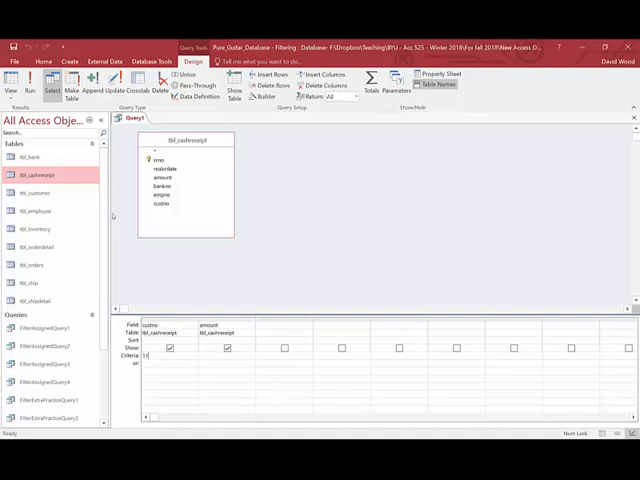
Remove the realcdate column and change the custno criterion to 11
{"action": "left_click", "coordinate": [29, 83]}
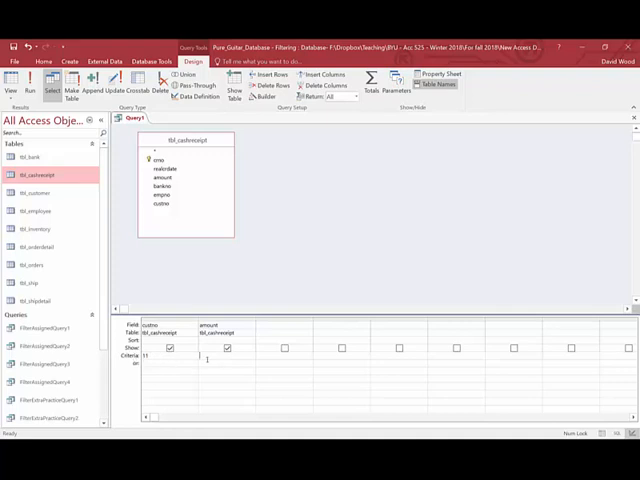
Enter an amount condition (>10000) on the or row, apart from custno 11
{"action": "type", "text": "10000"}
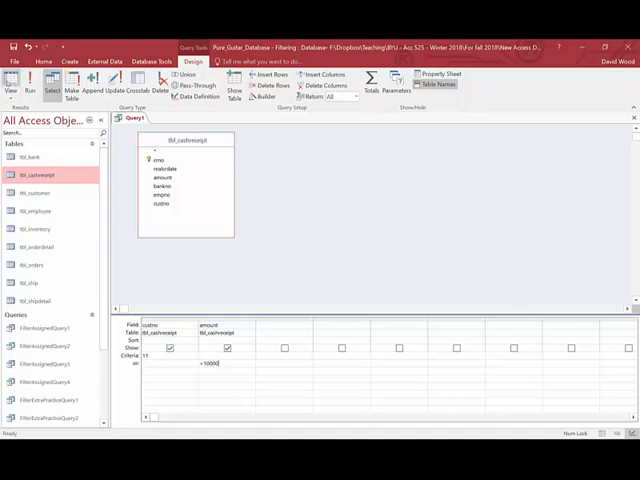
Clear the or-row amount condition and put >10000 on custno 11's Criteria row
{"action": "left_click", "coordinate": [29, 82]}
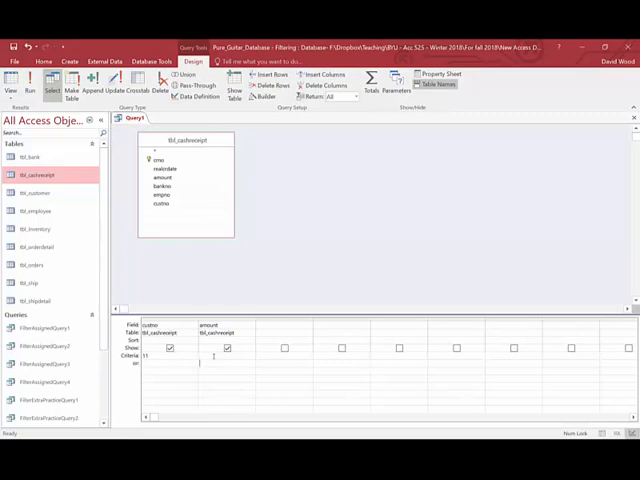
{"action": "type", "text": ">10000"}
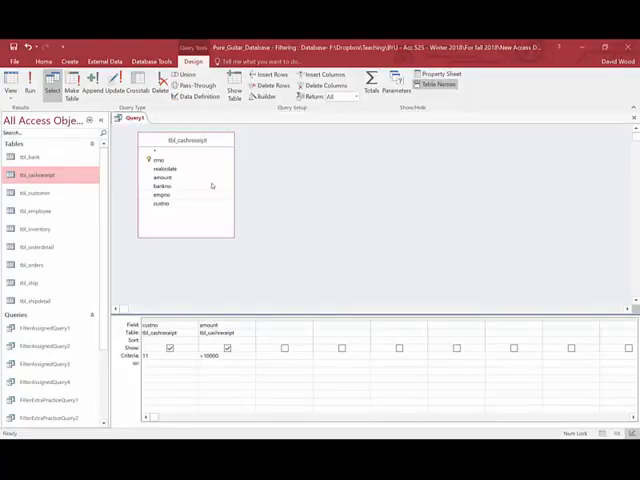
Replace tbl_cashreceipt with tbl_customer, adding custno, firstname and lastname to the grid
{"action": "left_click", "coordinate": [162, 183]}
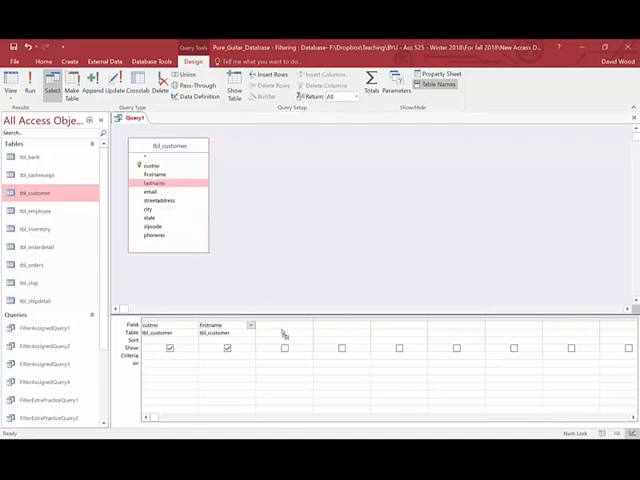
{"action": "left_click", "coordinate": [13, 84]}
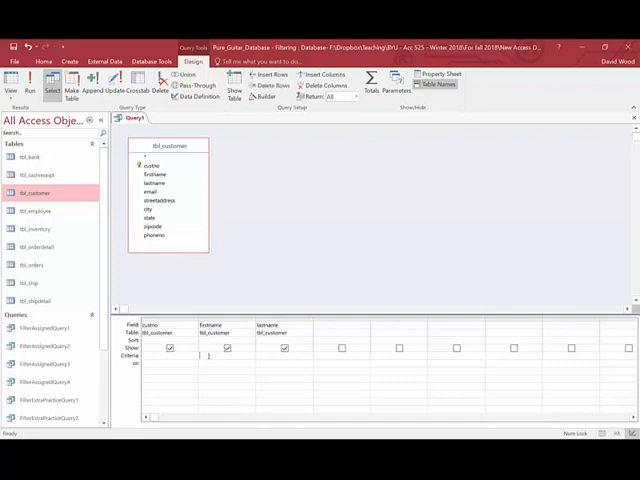
Type LIKE "Ma" as the firstname criterion
{"action": "type", "text": "Ma\""}
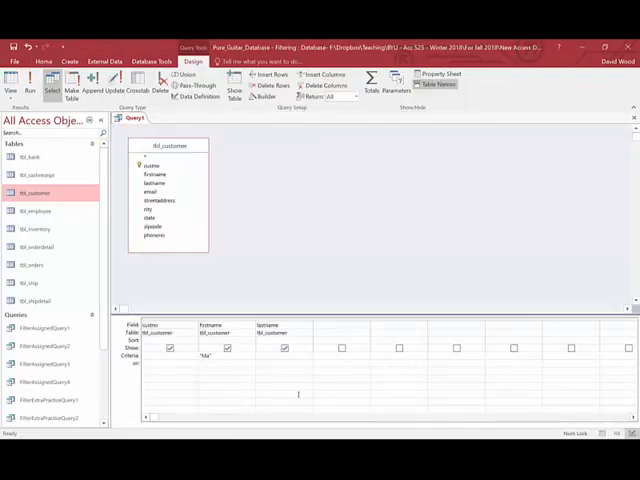
{"action": "type", "text": "LIKE \"Ma\""}
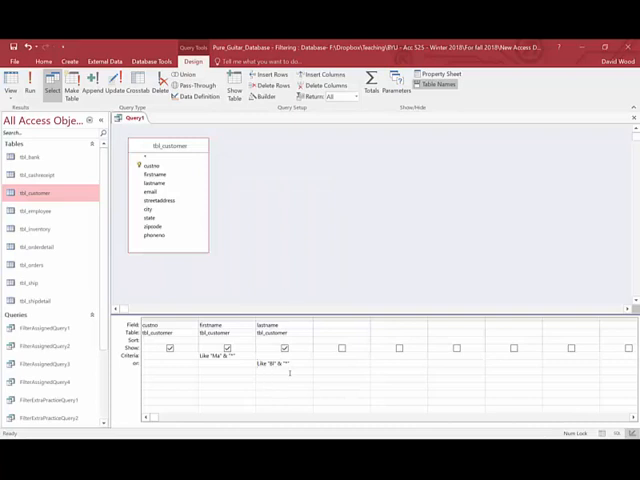
Add Like "Cl" as a second lastname or condition and return to Design view
{"action": "type", "text": "Like \""}
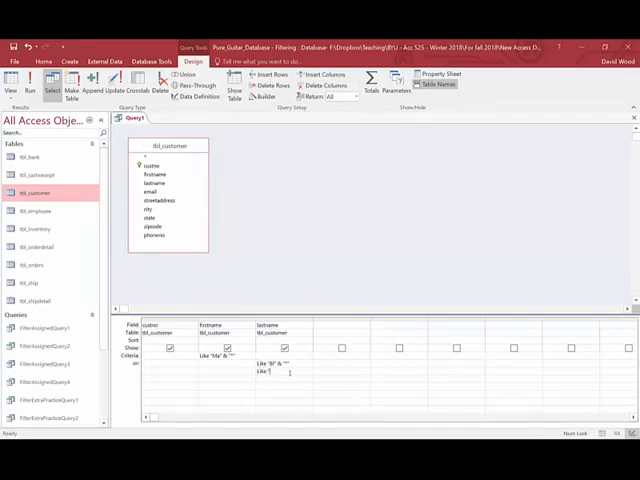
{"action": "type", "text": "Cl\" & \"*\""}
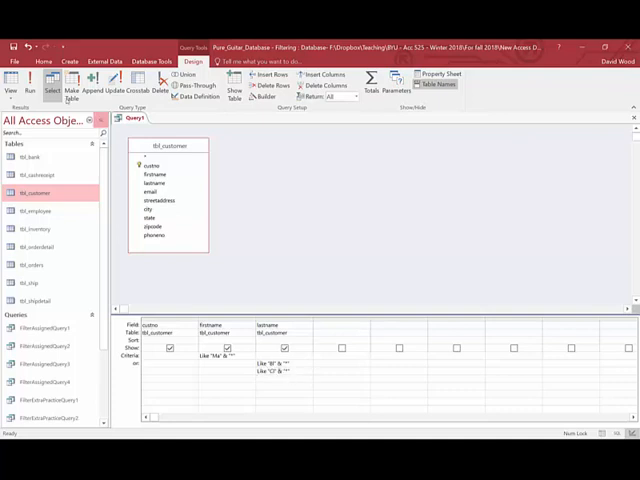
{"action": "left_click", "coordinate": [26, 83]}
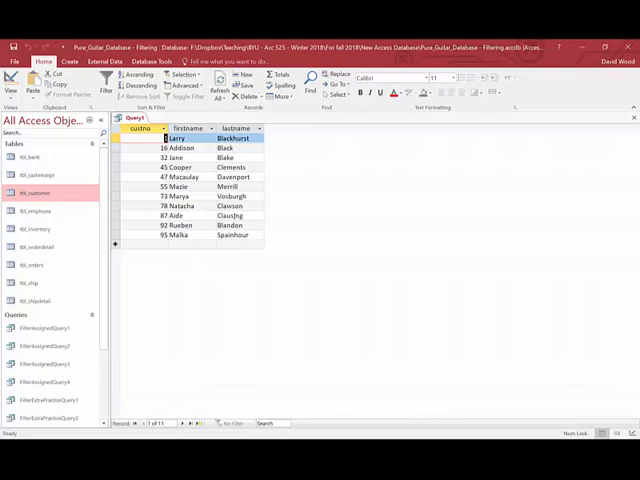
{"action": "left_click", "coordinate": [11, 82]}
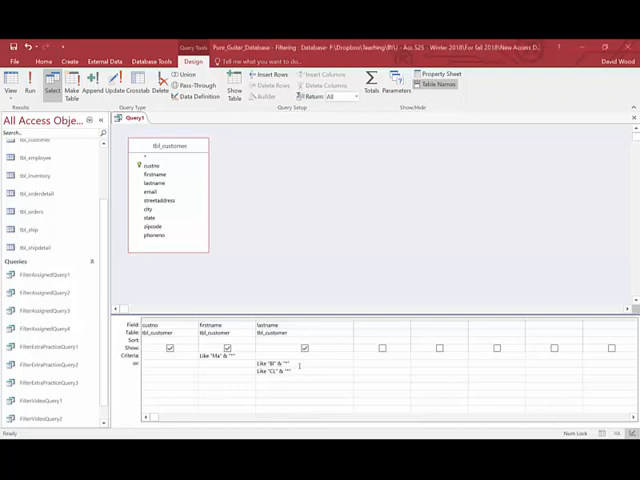
{"action": "type", "text": "OK"}
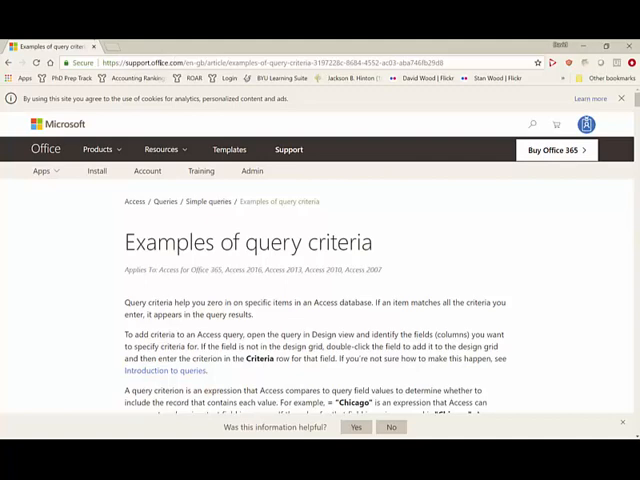
Scroll the query criteria article down to its 'In this topic' list
{"action": "scroll", "scroll_direction": "down", "scroll_amount": 3}
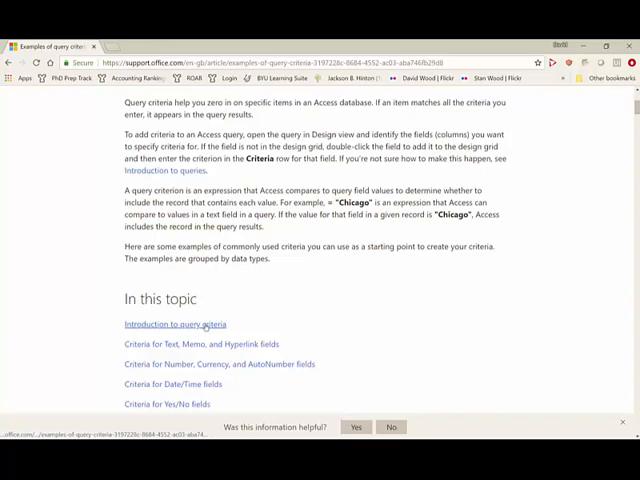
{"action": "scroll", "scroll_direction": "down", "scroll_amount": 3}
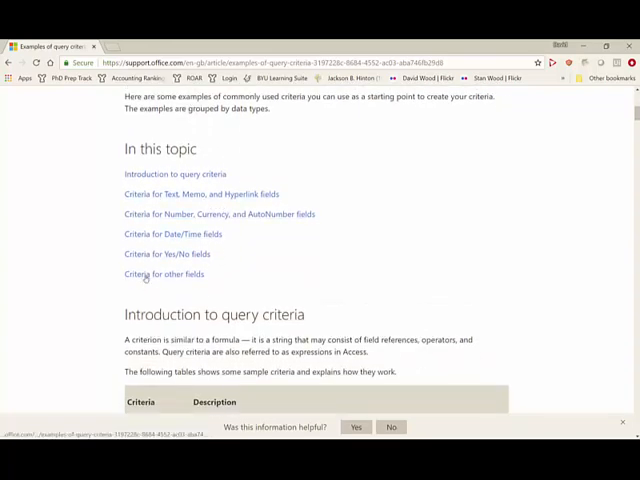
{"action": "mouse_move", "coordinate": [185, 194]}
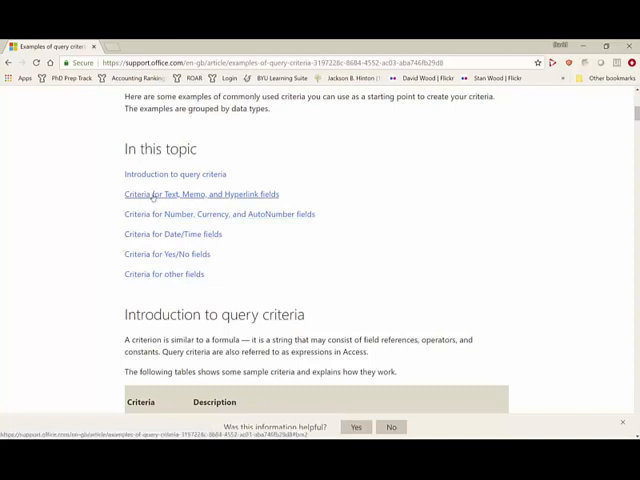
Jump to 'Criteria for Text, Memo, and Hyperlink fields' and scroll through its examples
{"action": "left_click", "coordinate": [201, 194]}
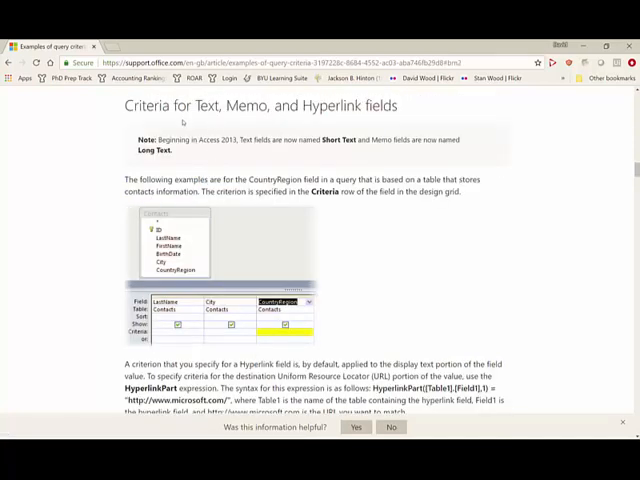
{"action": "scroll", "scroll_direction": "down", "scroll_amount": 3}
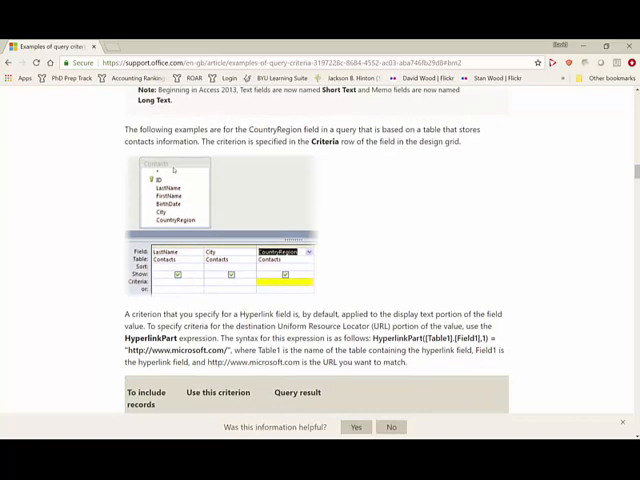
{"action": "scroll", "scroll_direction": "down", "scroll_amount": 3}
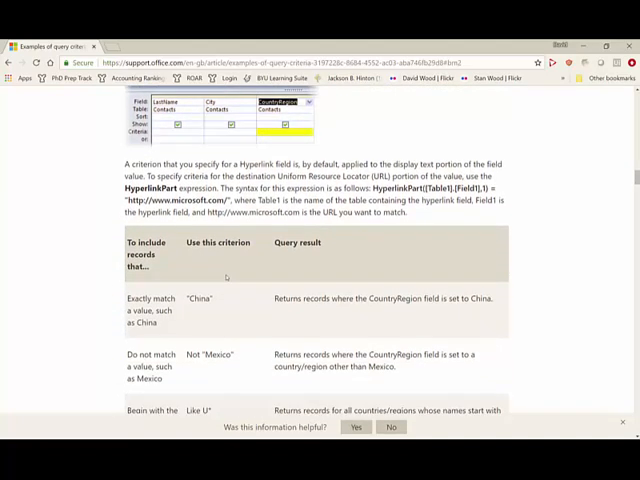
{"action": "scroll", "scroll_direction": "down", "scroll_amount": 3}
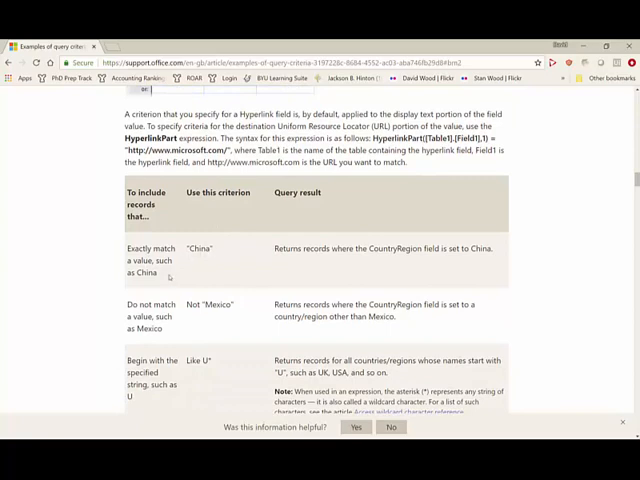
{"action": "scroll", "scroll_direction": "down", "scroll_amount": 3}
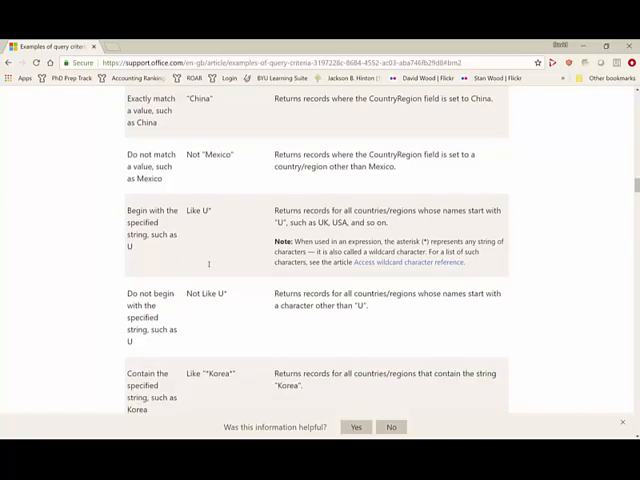
{"action": "scroll", "scroll_direction": "down", "scroll_amount": 3}
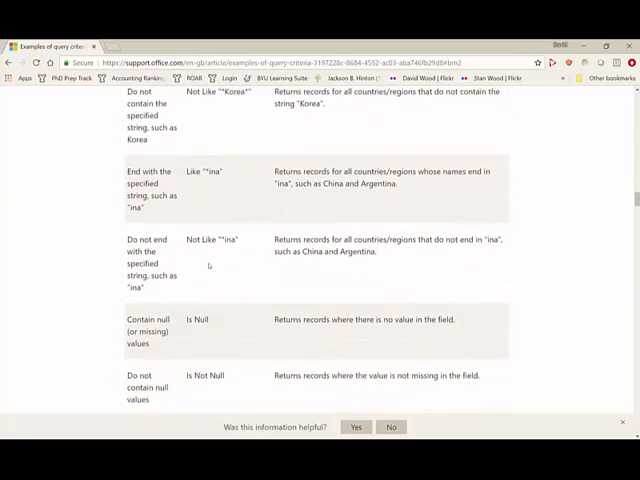
{"action": "scroll", "scroll_direction": "down", "scroll_amount": 3}
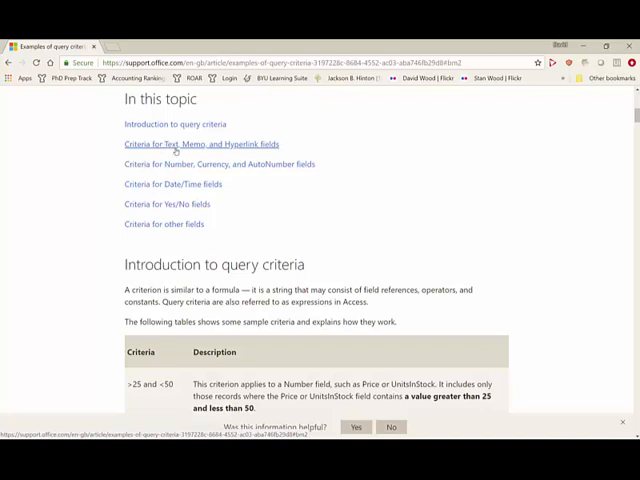
{"action": "mouse_move", "coordinate": [226, 183]}
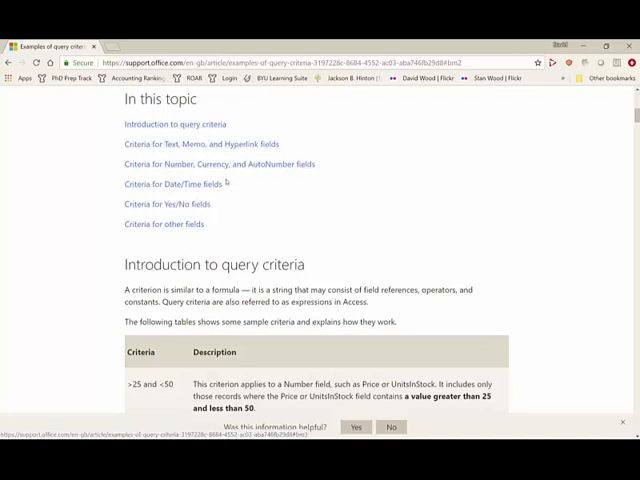
{"action": "mouse_move", "coordinate": [238, 204]}
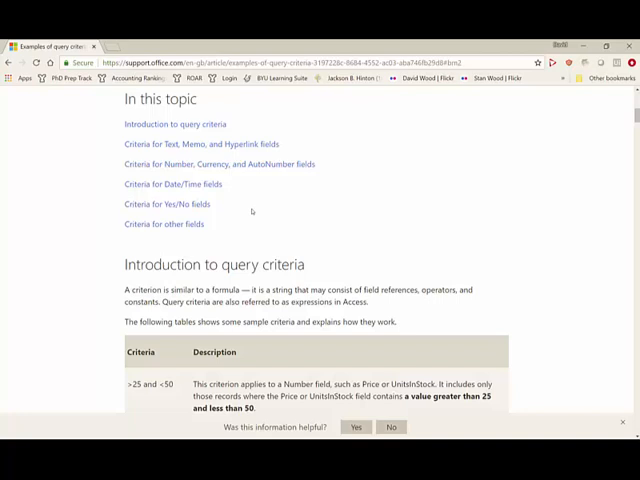
{"action": "mouse_move", "coordinate": [329, 211]}
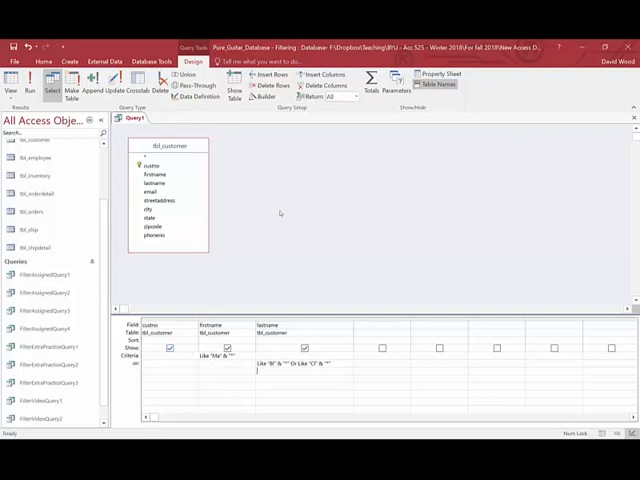
{"action": "mouse_move", "coordinate": [251, 262]}
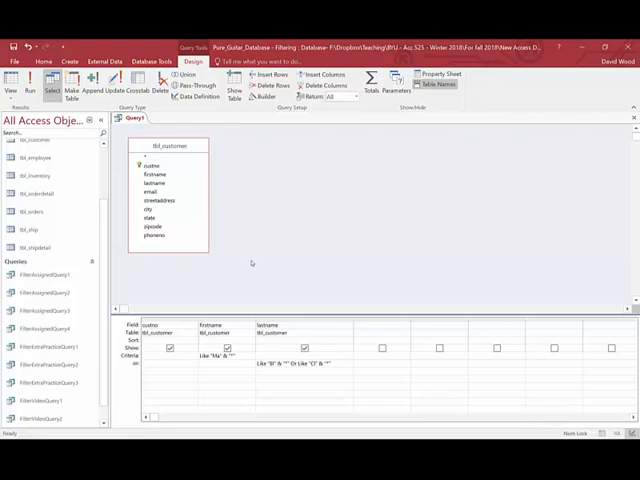